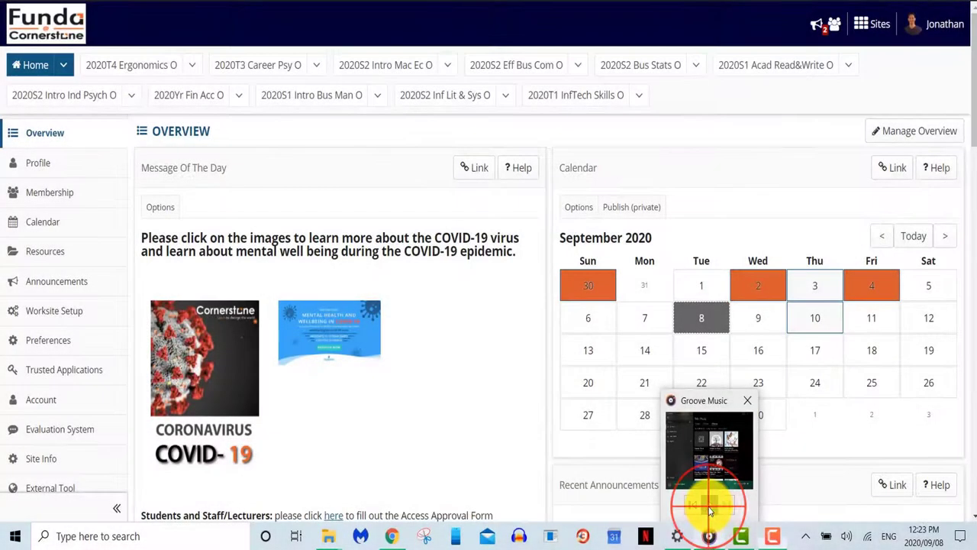
# Open the 2020S2 Inf Lit & Sys O site overview, then its Meet your Lecturer page
pyautogui.click(747, 400)
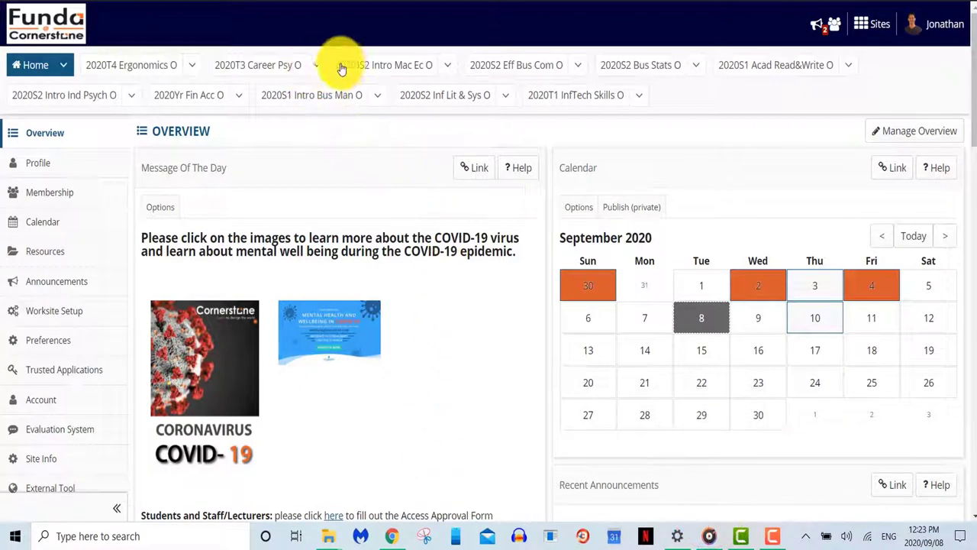
pyautogui.moveTo(450, 105)
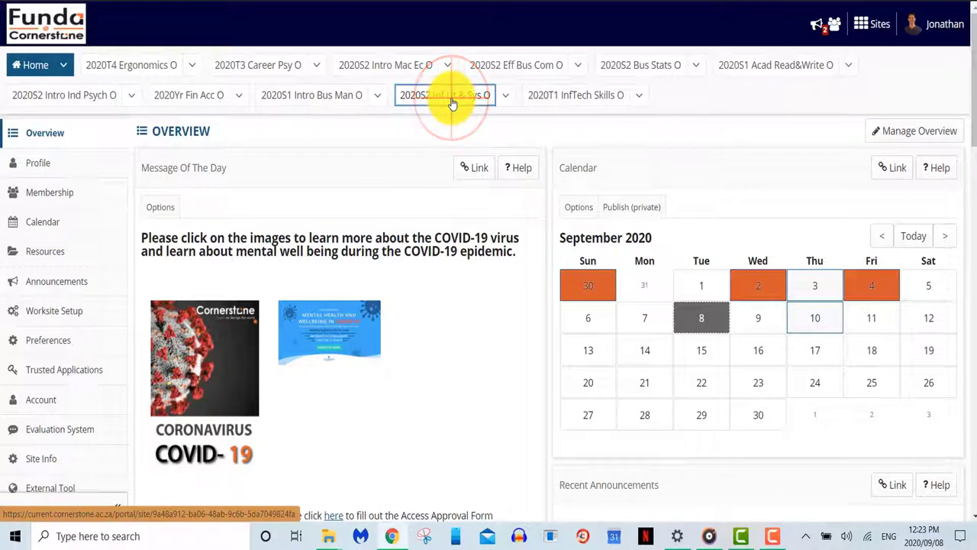
pyautogui.click(445, 95)
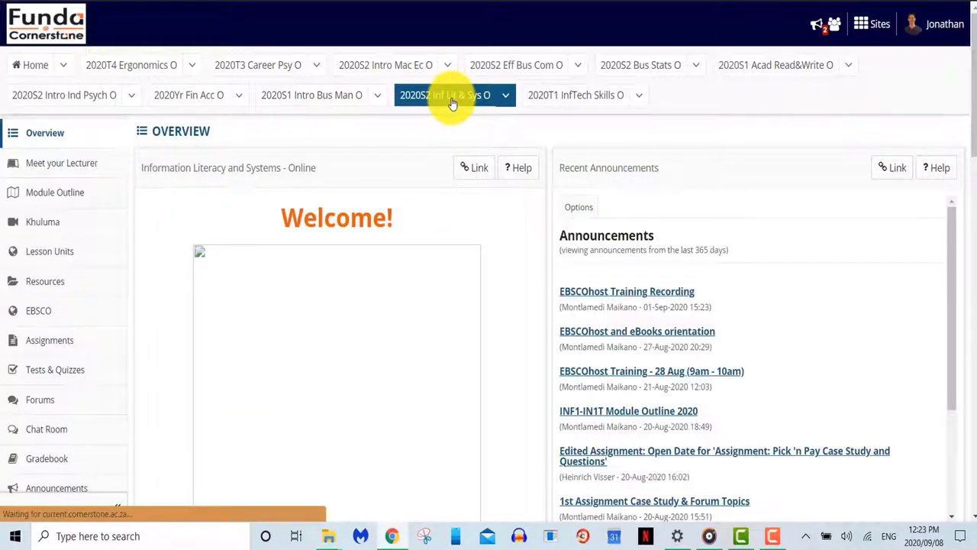
pyautogui.moveTo(389, 107)
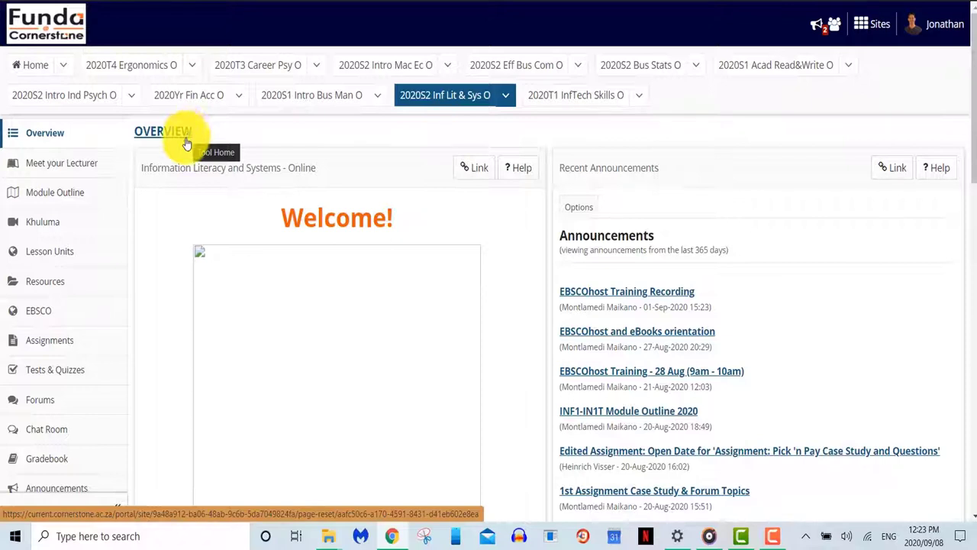
pyautogui.moveTo(361, 226)
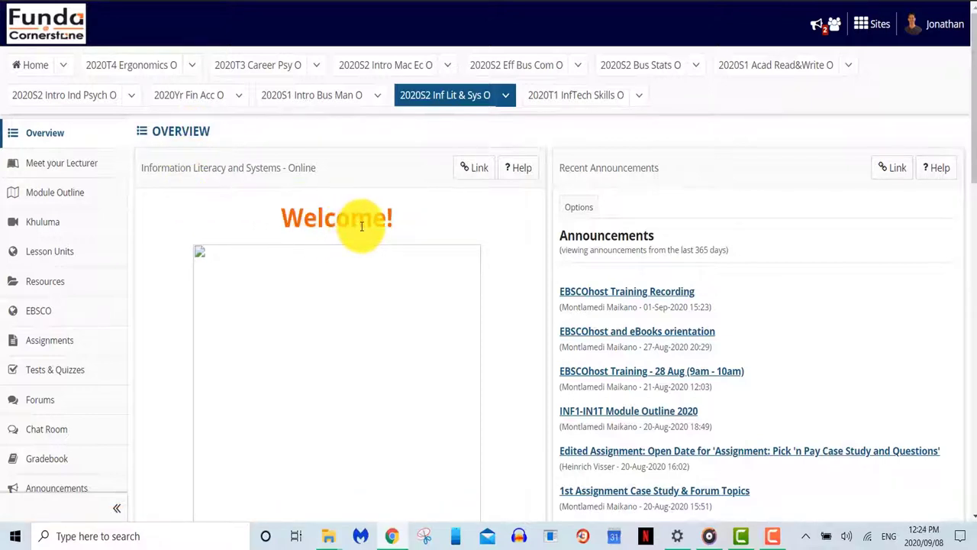
pyautogui.moveTo(657, 186)
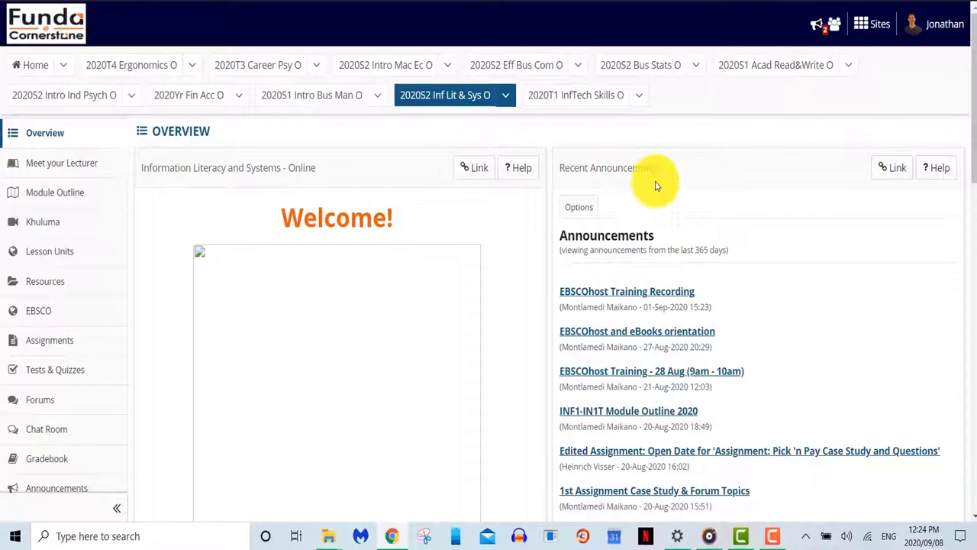
pyautogui.scroll(-3)
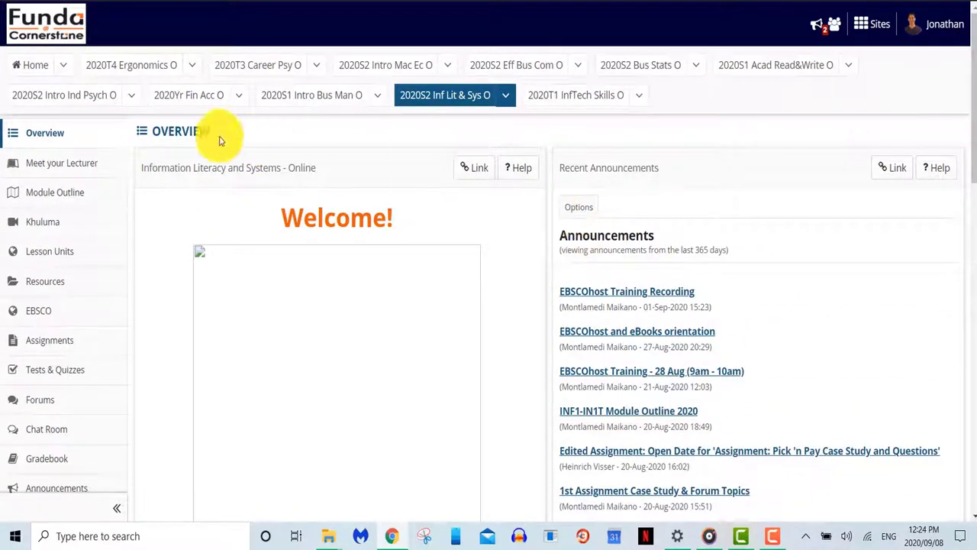
pyautogui.click(62, 162)
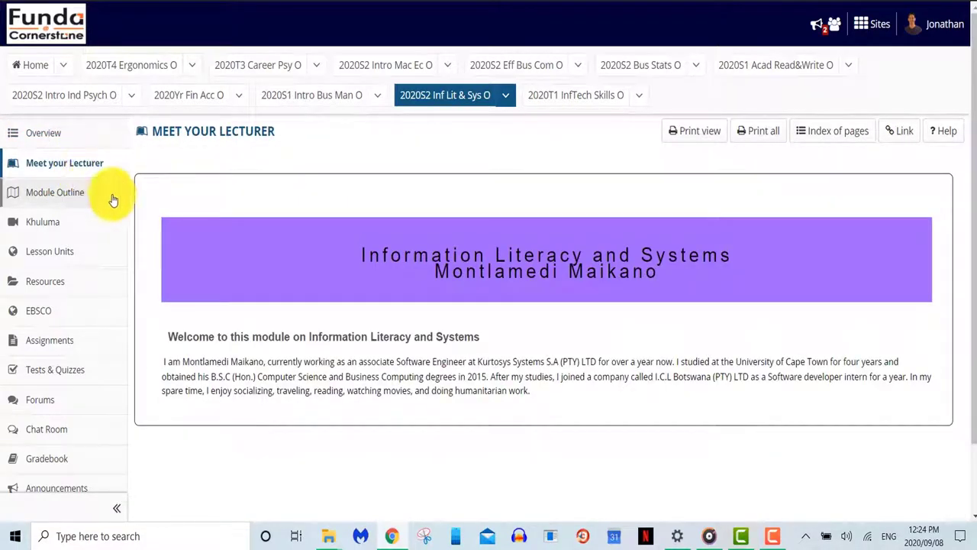
pyautogui.moveTo(126, 266)
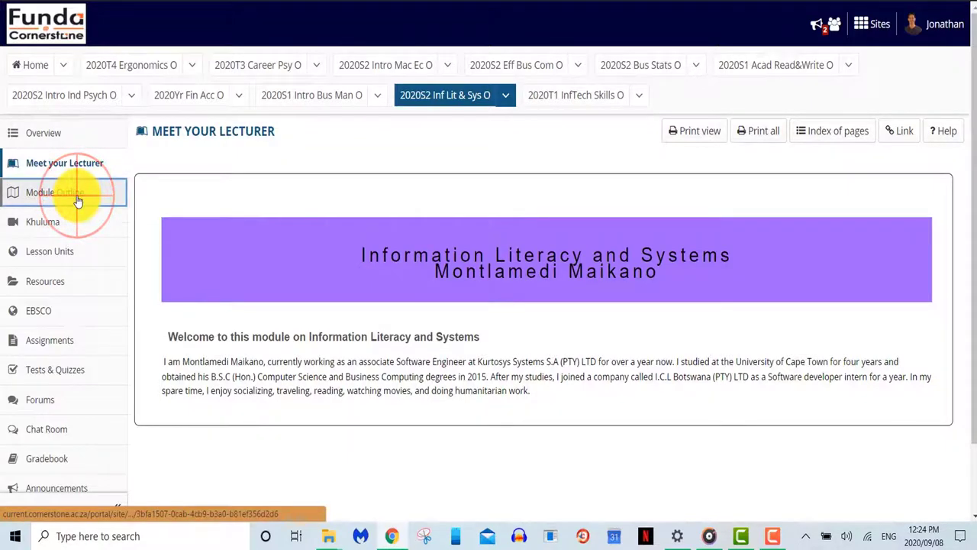
# Go to the Module Outline page listing the Academic Guidelines and Module Outline PDFs
pyautogui.click(40, 192)
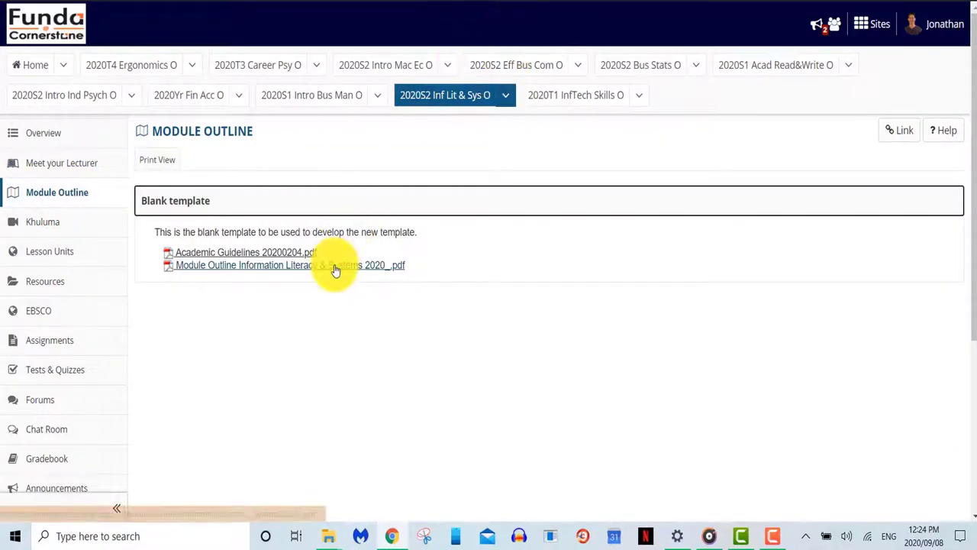
pyautogui.moveTo(687, 170)
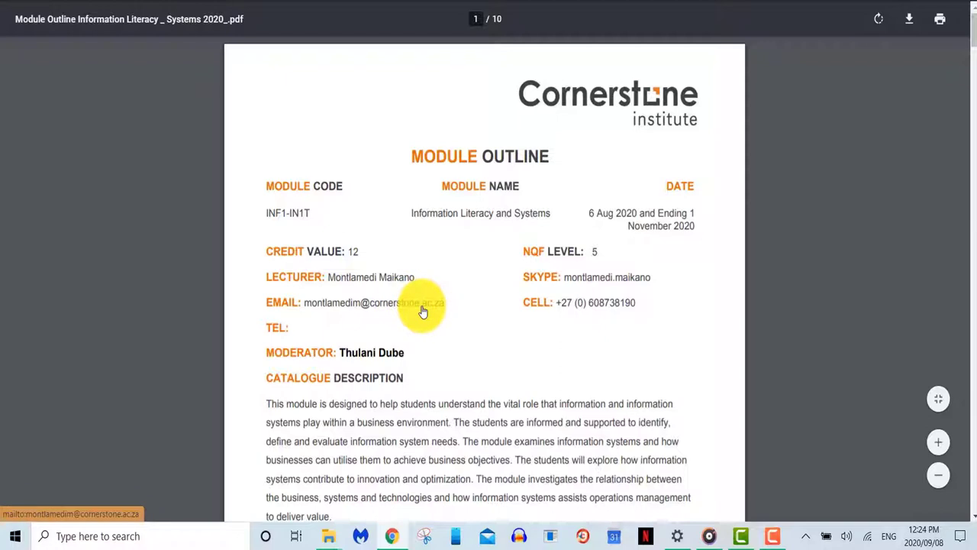
# Scroll through the Module Outline PDF's schedule, skills, forum guidelines and assessment rubrics
pyautogui.scroll(-3)
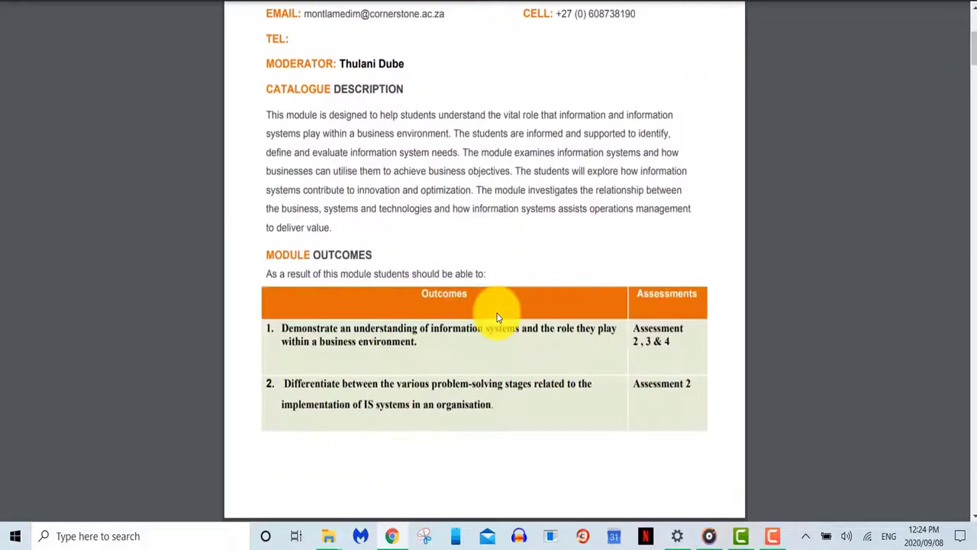
pyautogui.scroll(-3)
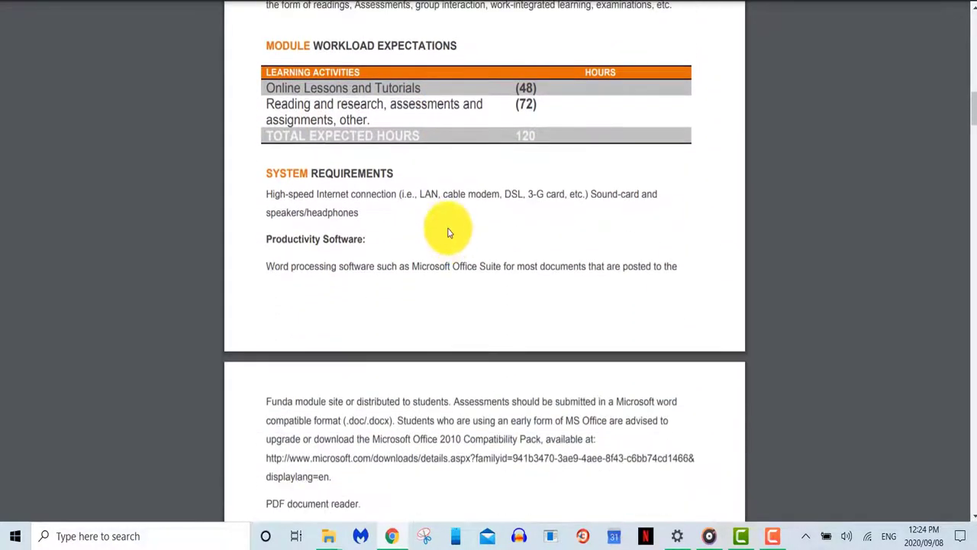
pyautogui.scroll(-3)
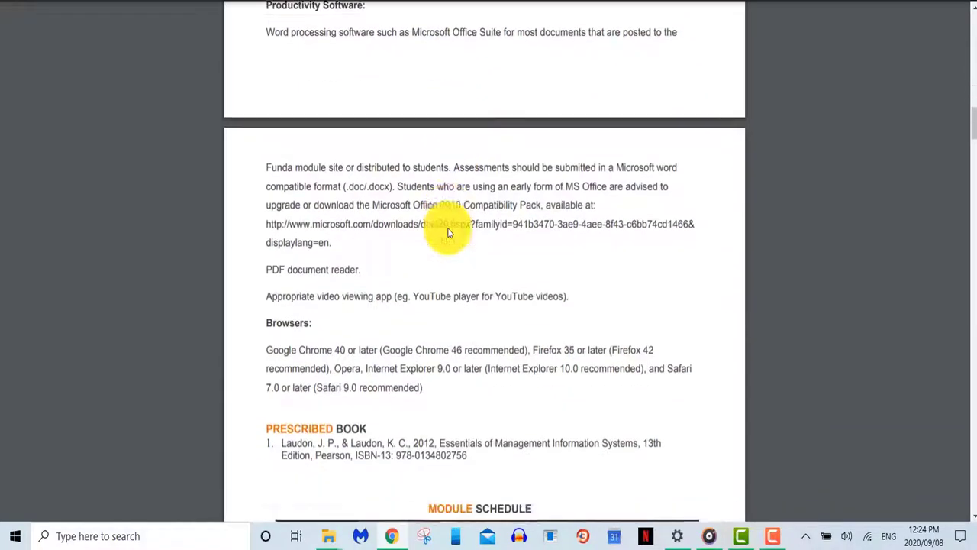
pyautogui.scroll(-3)
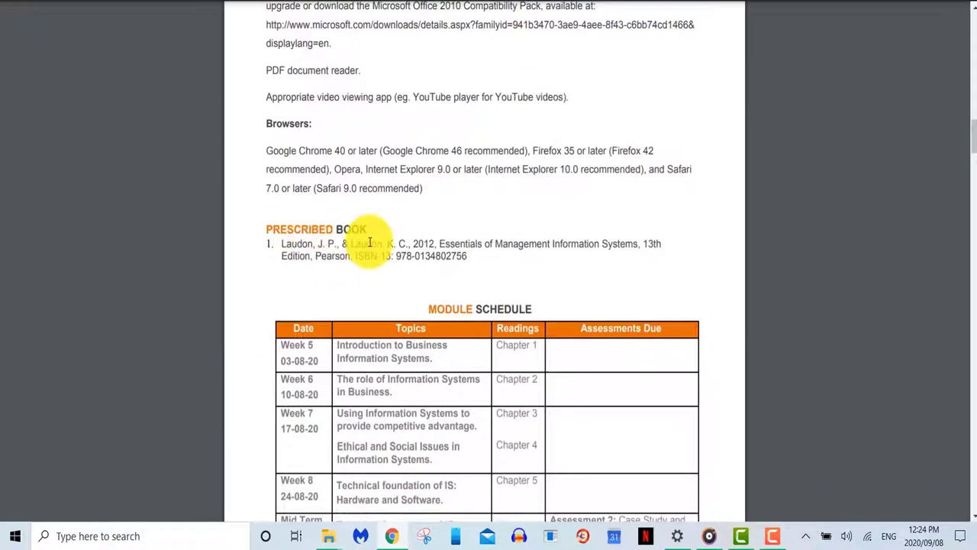
pyautogui.scroll(-3)
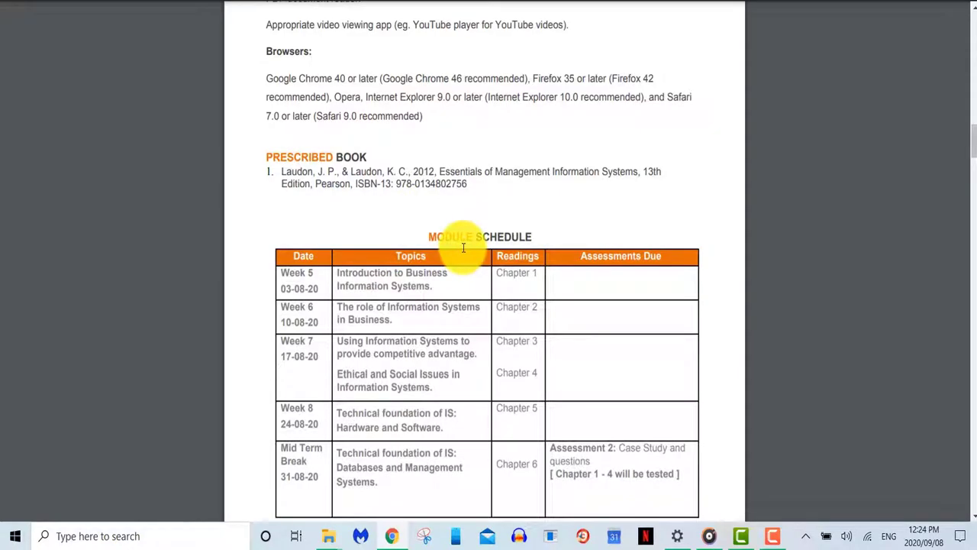
pyautogui.scroll(-3)
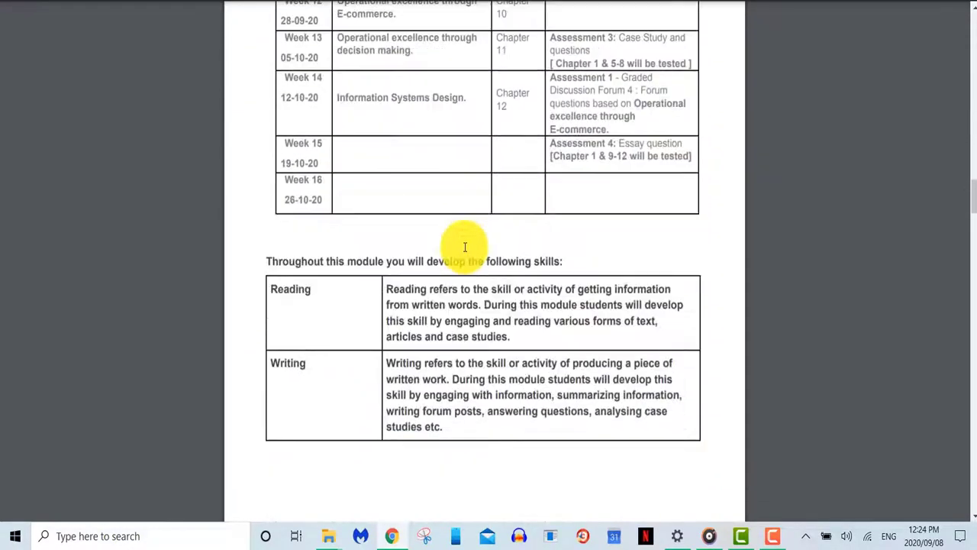
pyautogui.scroll(-3)
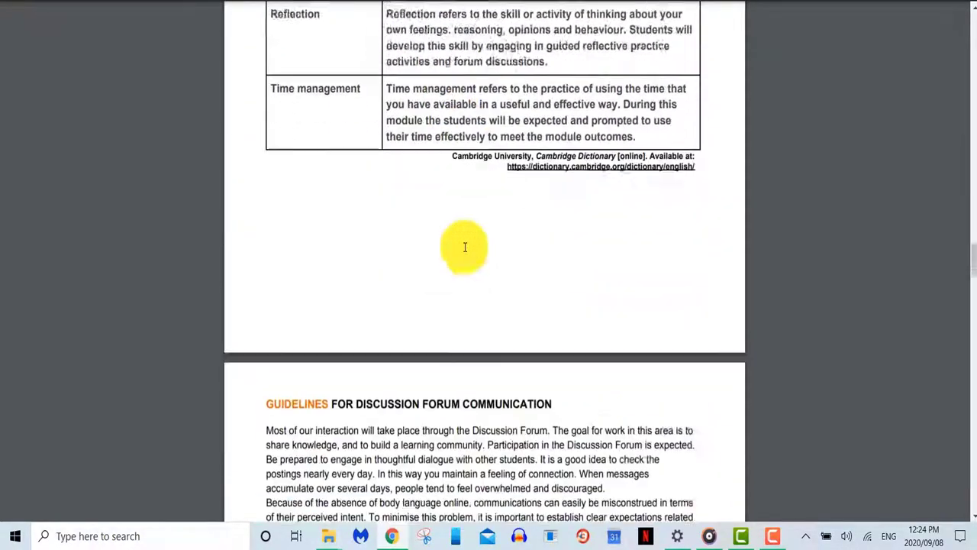
pyautogui.scroll(-3)
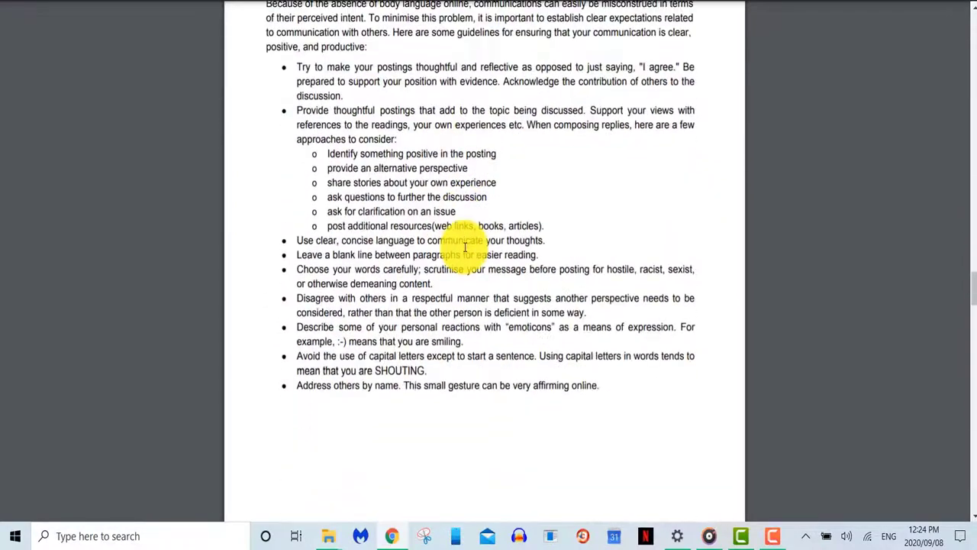
pyautogui.scroll(-3)
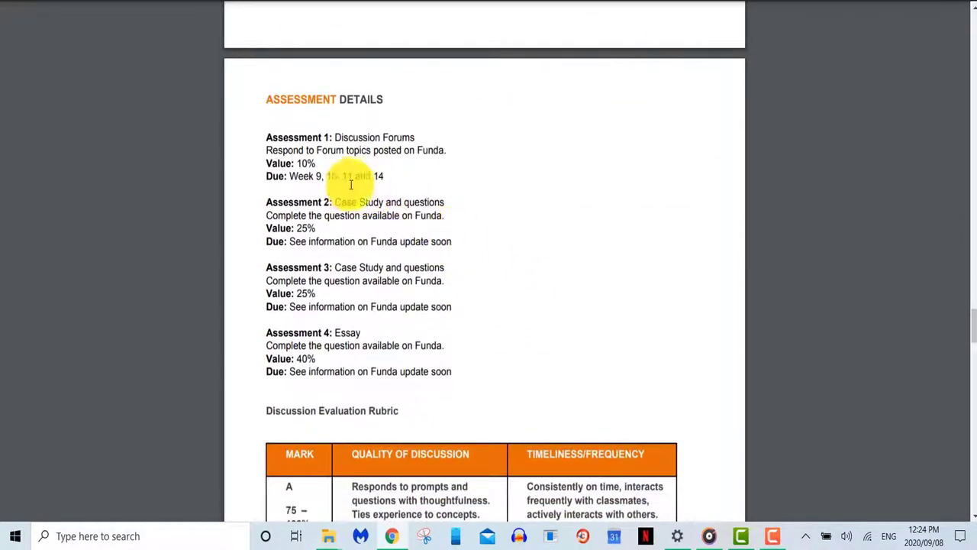
pyautogui.scroll(-3)
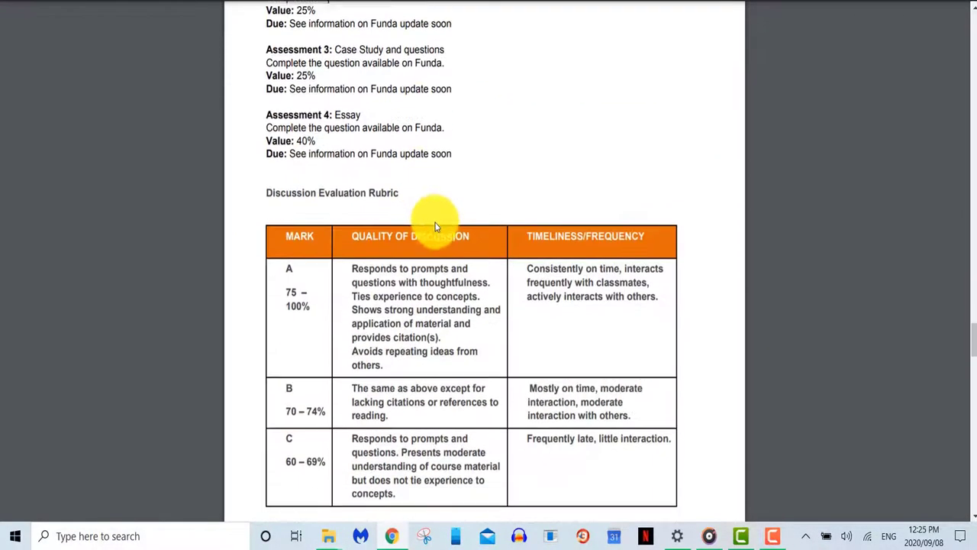
pyautogui.scroll(-3)
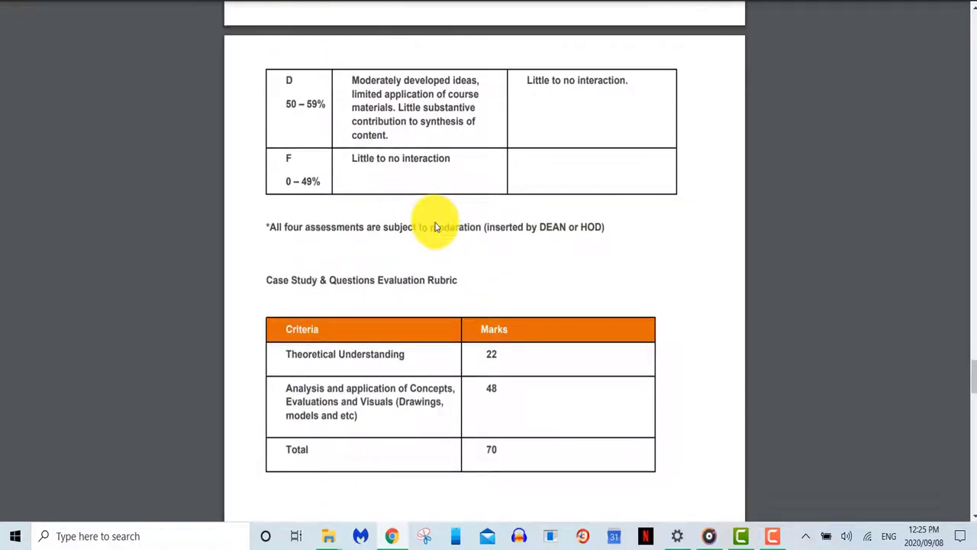
pyautogui.scroll(-3)
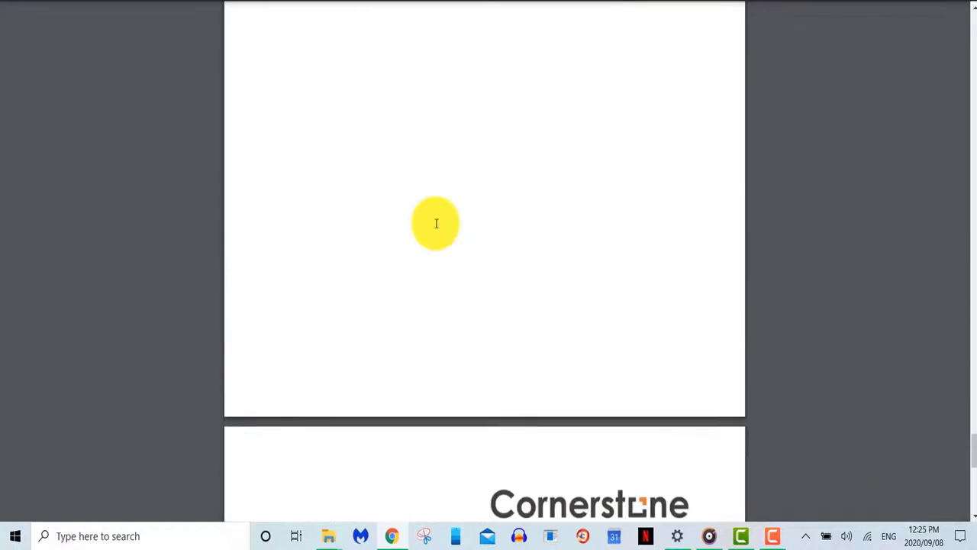
pyautogui.scroll(-3)
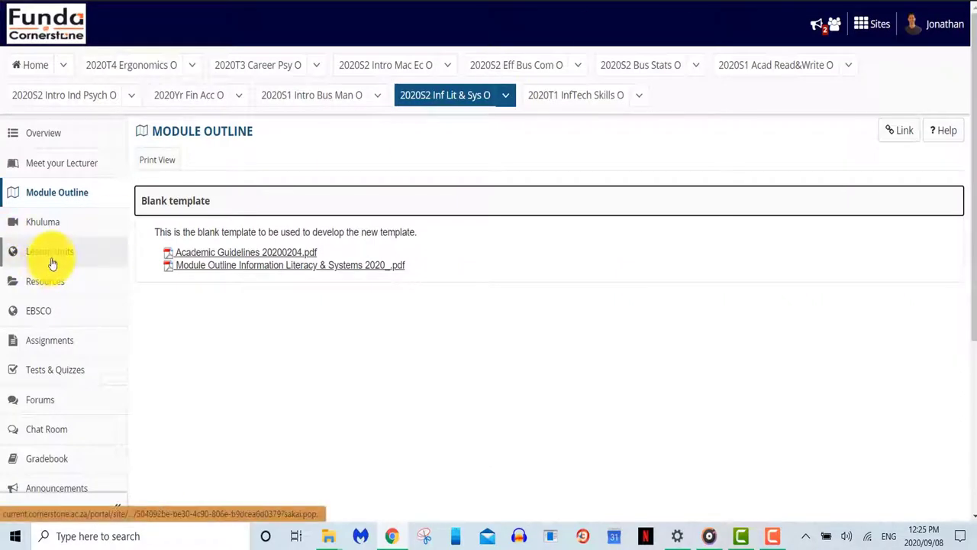
pyautogui.moveTo(65, 256)
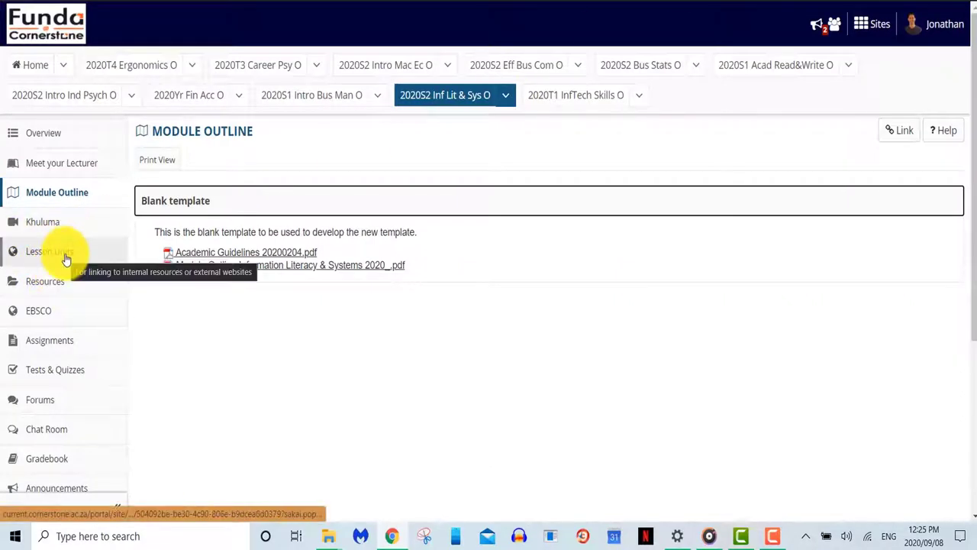
# Open Lesson Units and scroll the INF1-INIT course description, credits and unit list
pyautogui.click(49, 250)
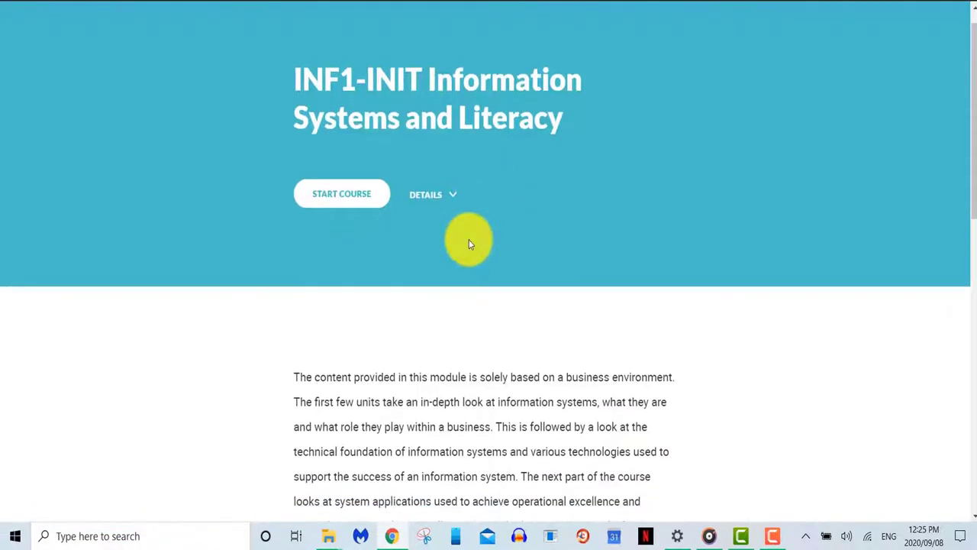
pyautogui.scroll(-3)
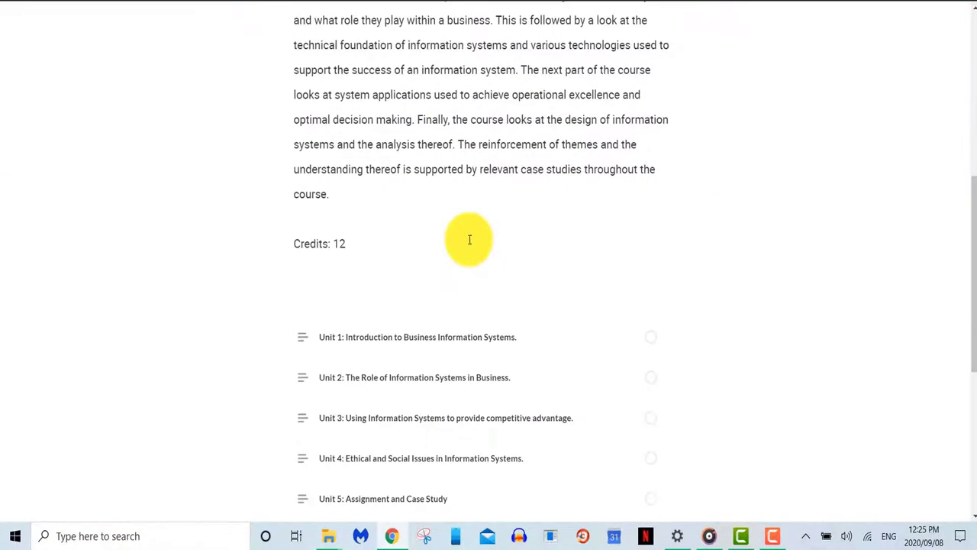